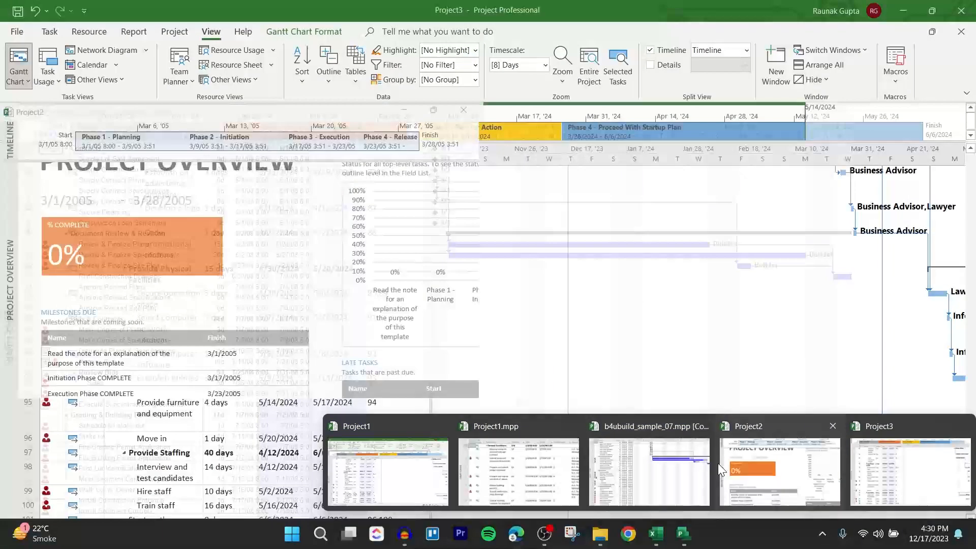
Switch to the Project3 business startup plan window from the taskbar.
{"action": "left_click", "coordinate": [389, 470]}
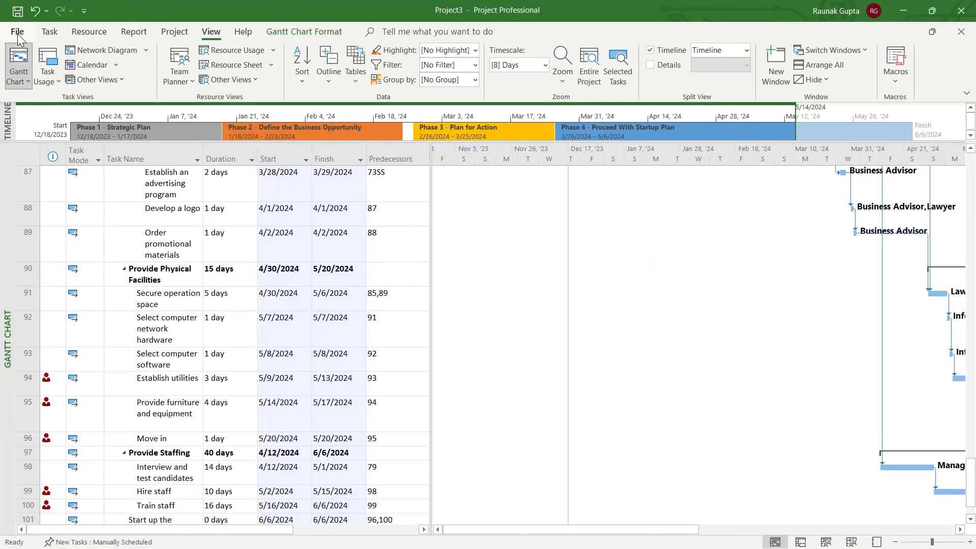
Show the File menu's Print view with the 11-page Gantt preview and PDF printer.
{"action": "left_click", "coordinate": [18, 31]}
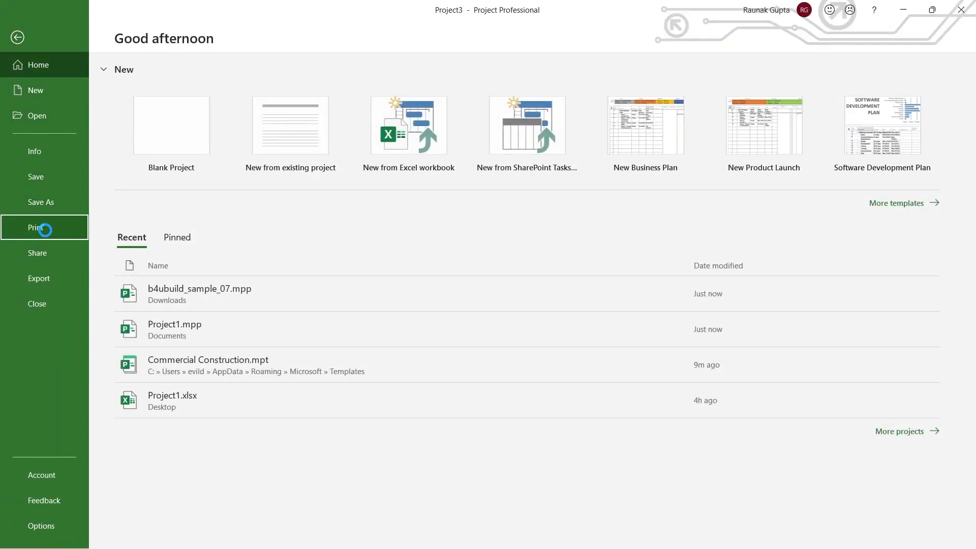
{"action": "left_click", "coordinate": [35, 227]}
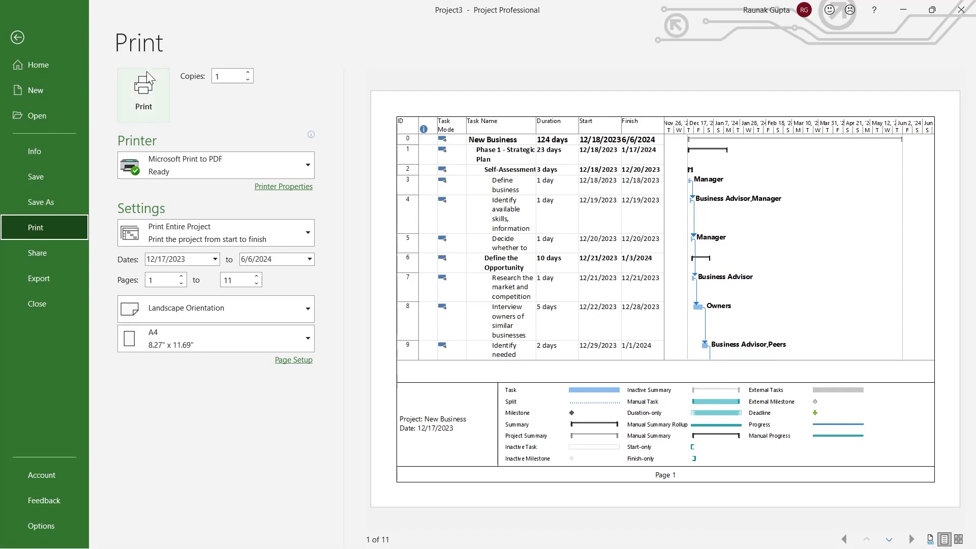
{"action": "mouse_move", "coordinate": [181, 133]}
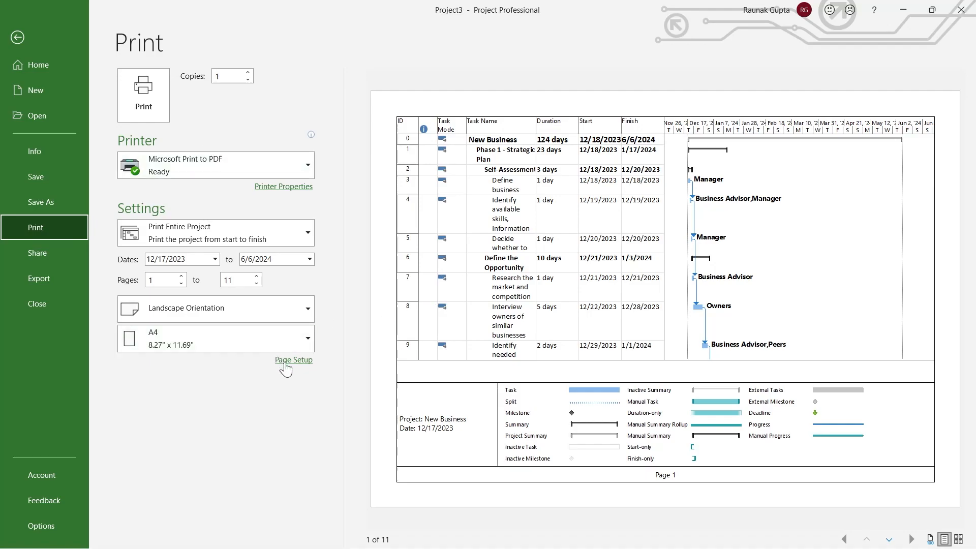
Enter 'Header of the project' as the centered header in Page Setup.
{"action": "left_click", "coordinate": [294, 360]}
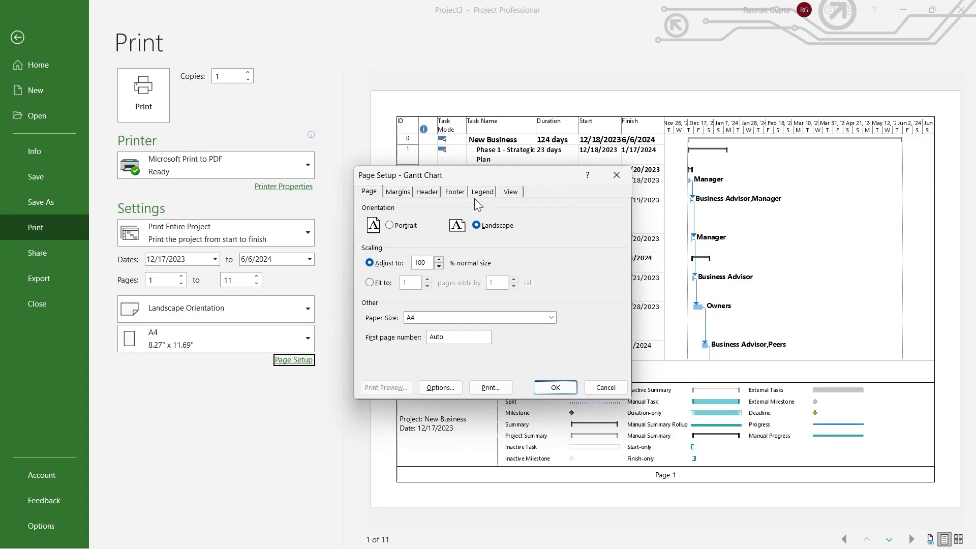
{"action": "mouse_move", "coordinate": [429, 197]}
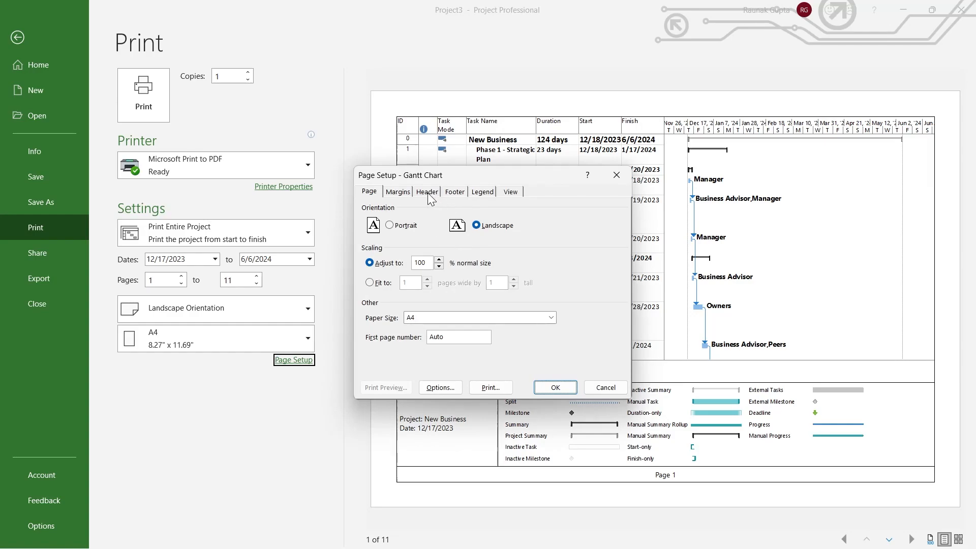
{"action": "left_click", "coordinate": [426, 192]}
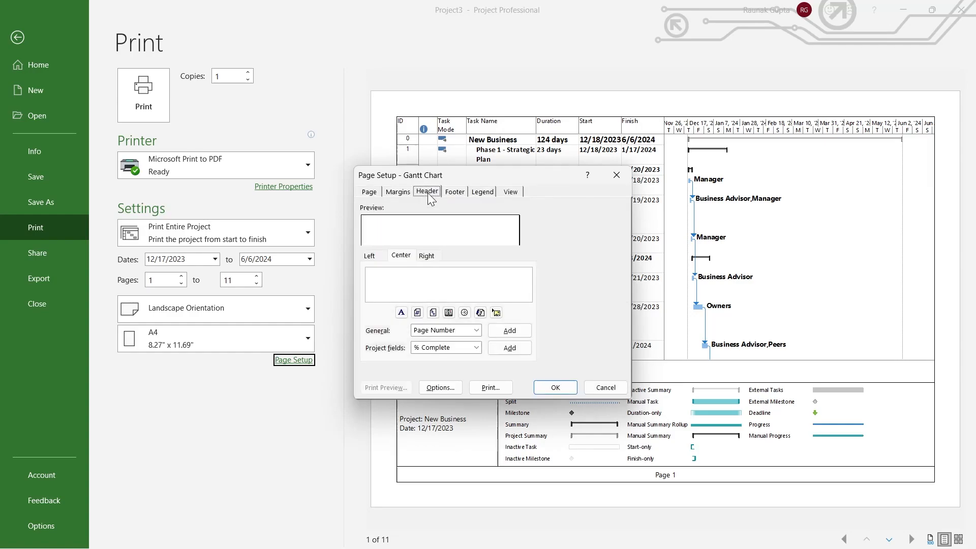
{"action": "mouse_move", "coordinate": [420, 272]}
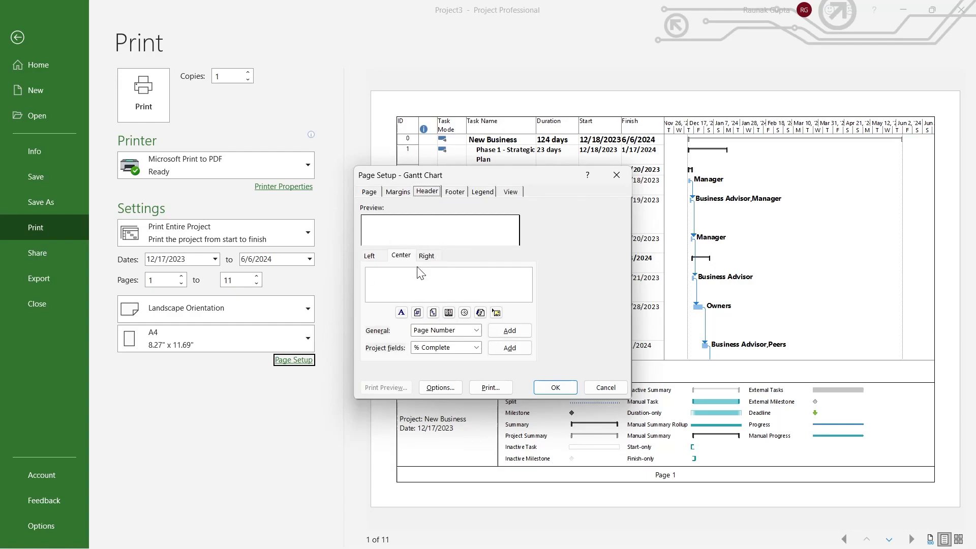
{"action": "left_click", "coordinate": [445, 284]}
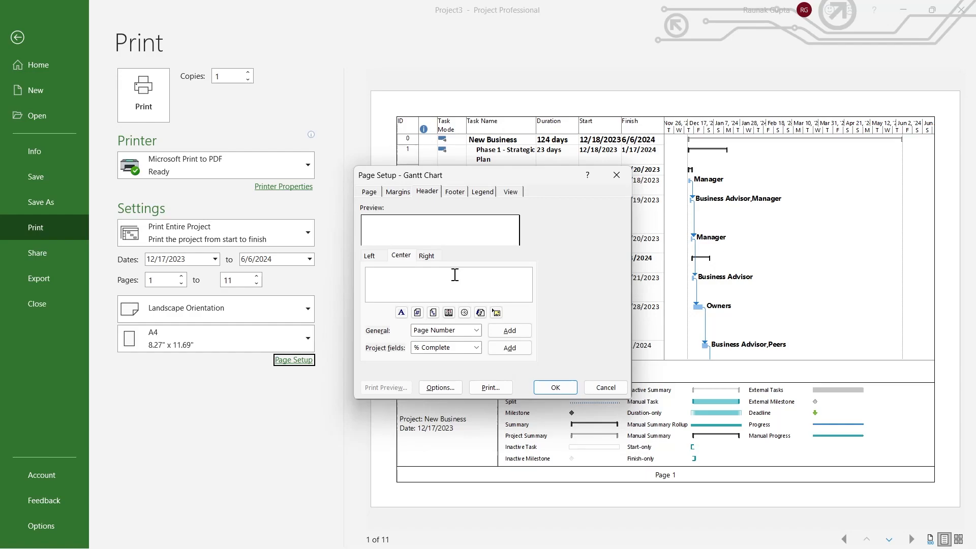
{"action": "type", "text": "Head"}
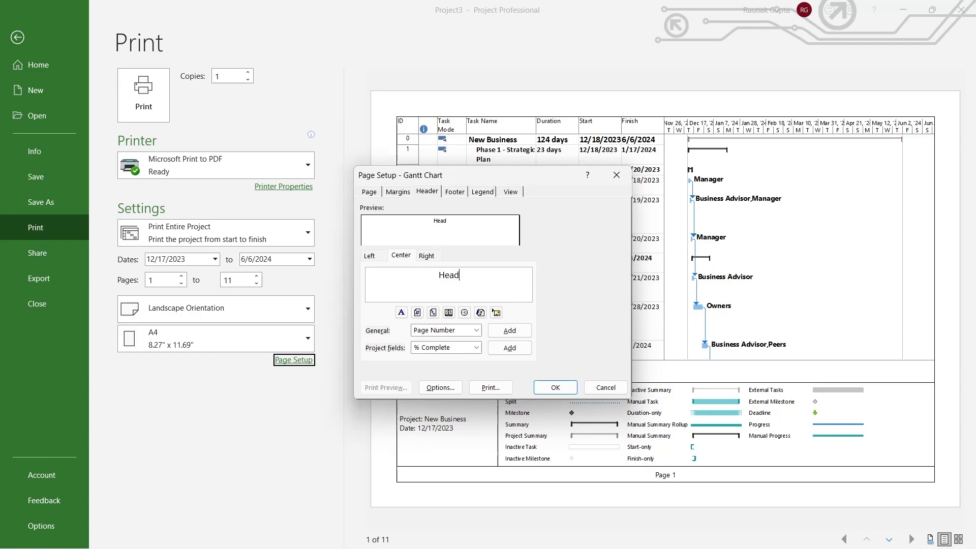
{"action": "type", "text": "Header of the proje"}
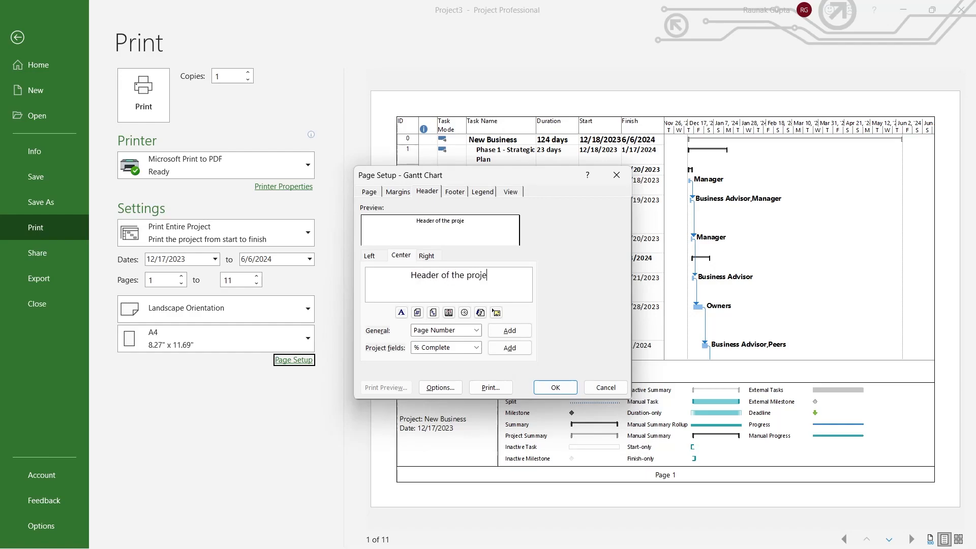
{"action": "type", "text": "ct"}
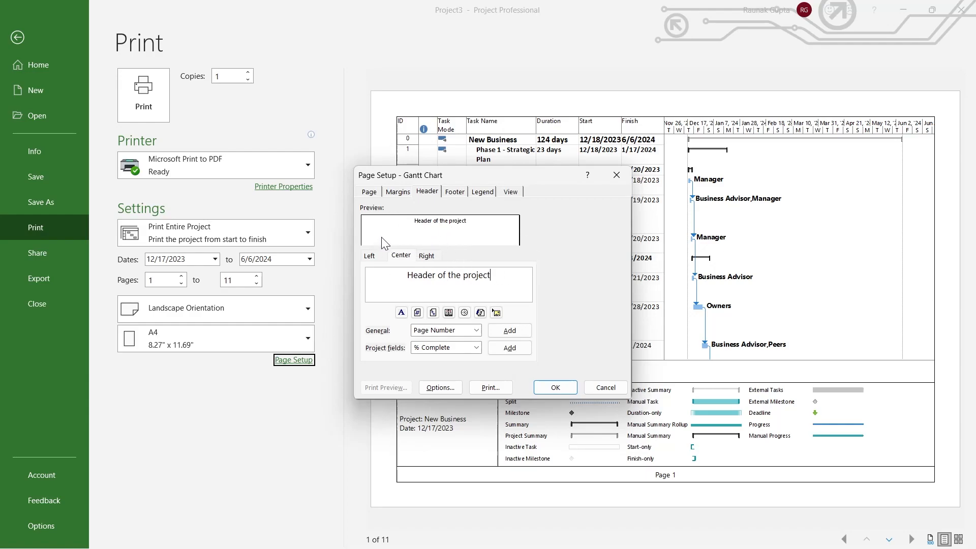
Give the centered header text 'Header of the project' a larger font.
{"action": "left_click", "coordinate": [427, 255]}
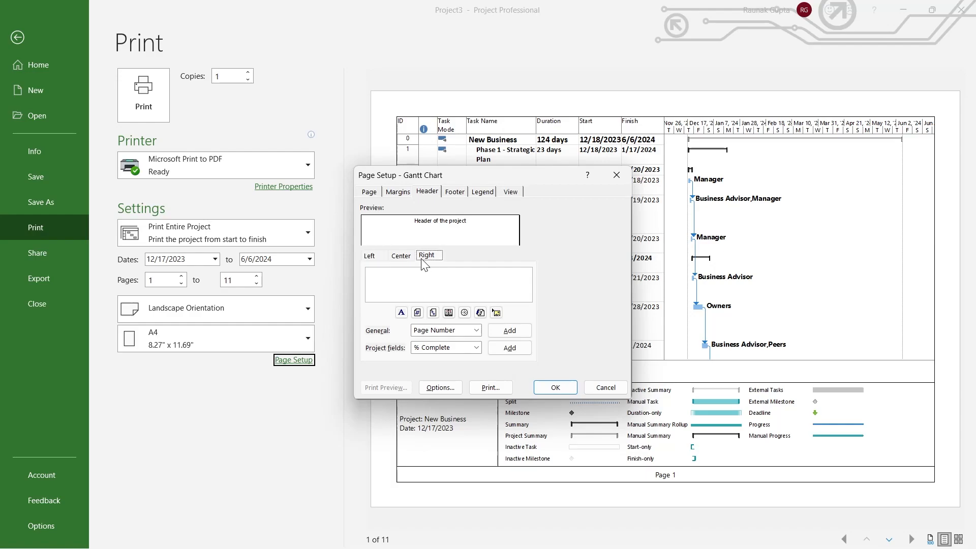
{"action": "left_click", "coordinate": [400, 255]}
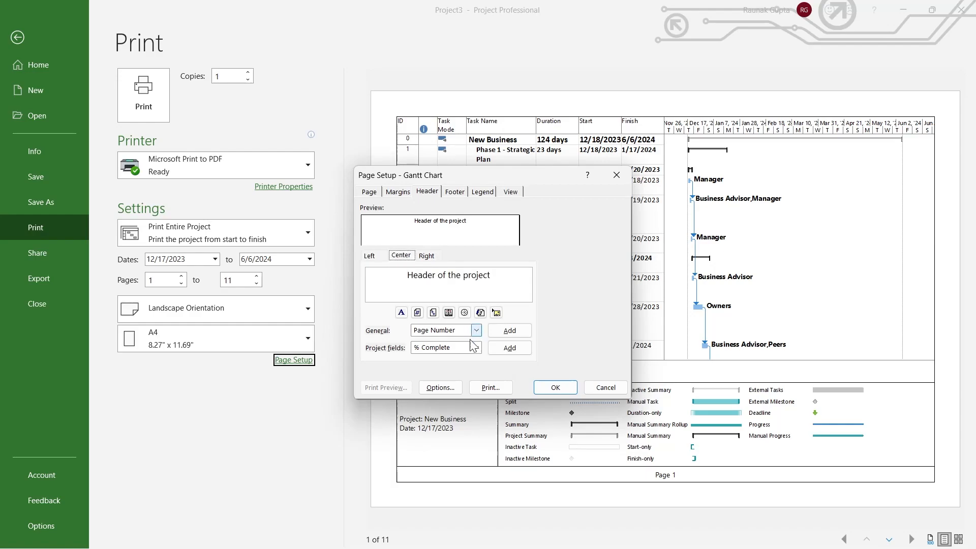
{"action": "left_click", "coordinate": [477, 347]}
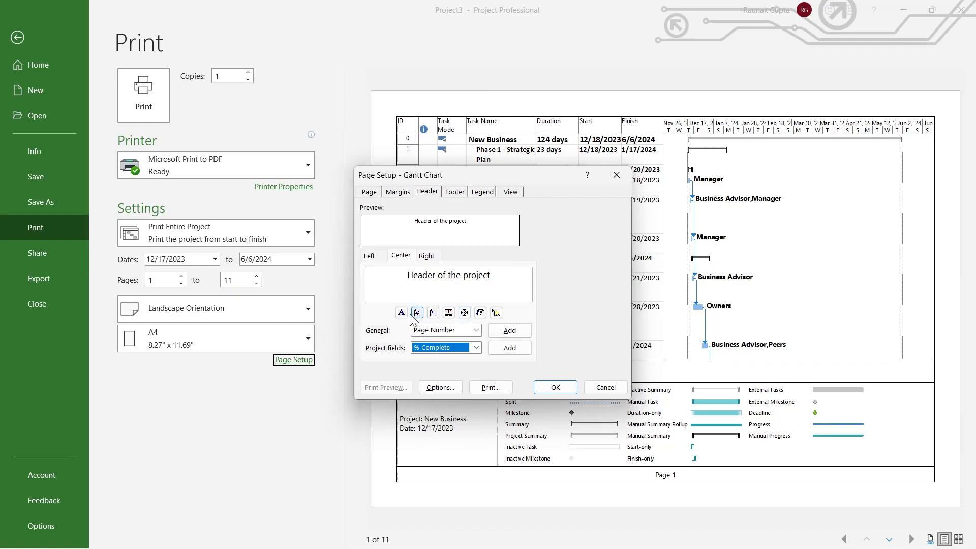
{"action": "left_click", "coordinate": [401, 312]}
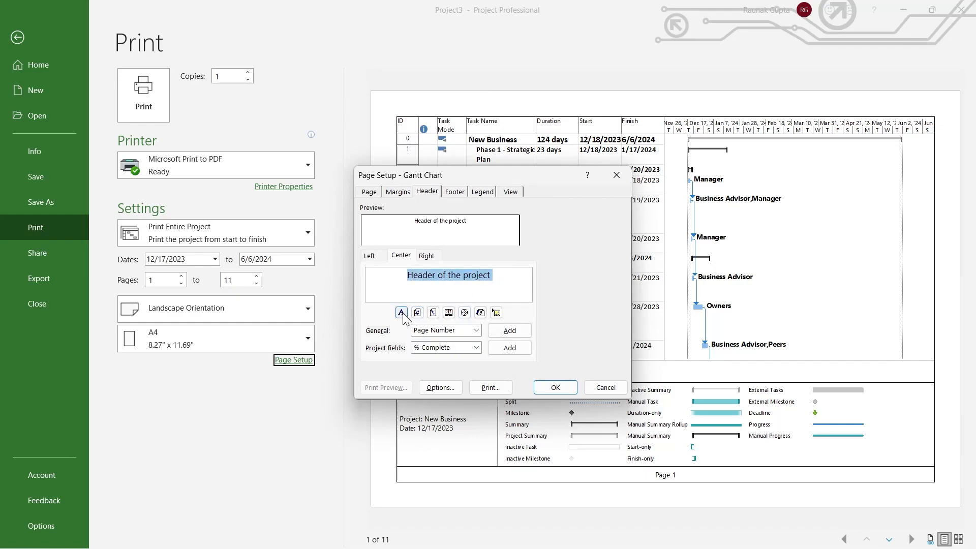
{"action": "left_click", "coordinate": [401, 313]}
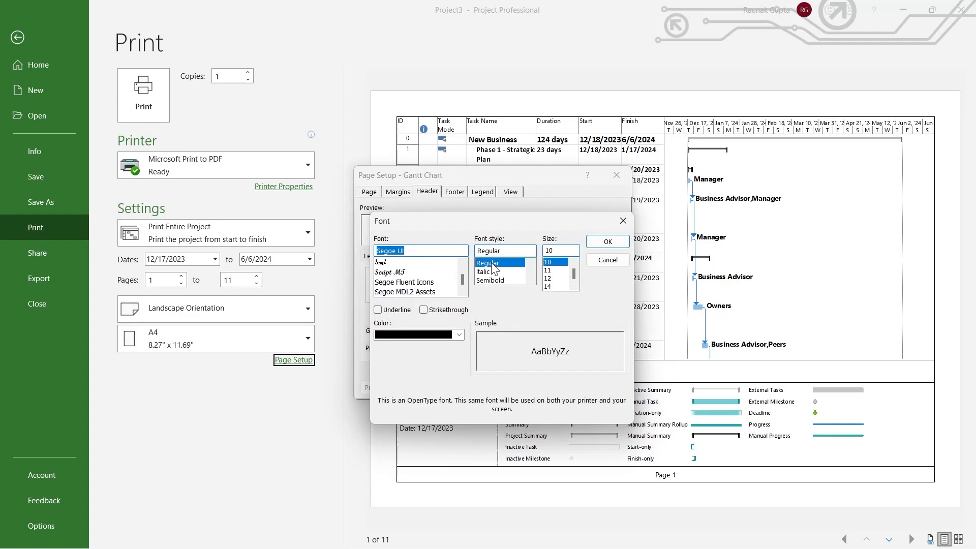
{"action": "left_click", "coordinate": [549, 278]}
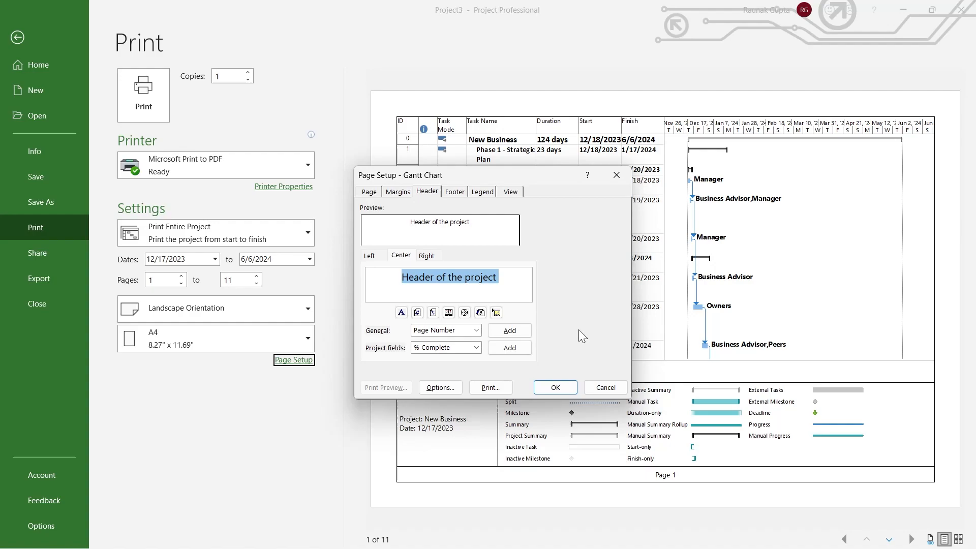
{"action": "left_click", "coordinate": [553, 386]}
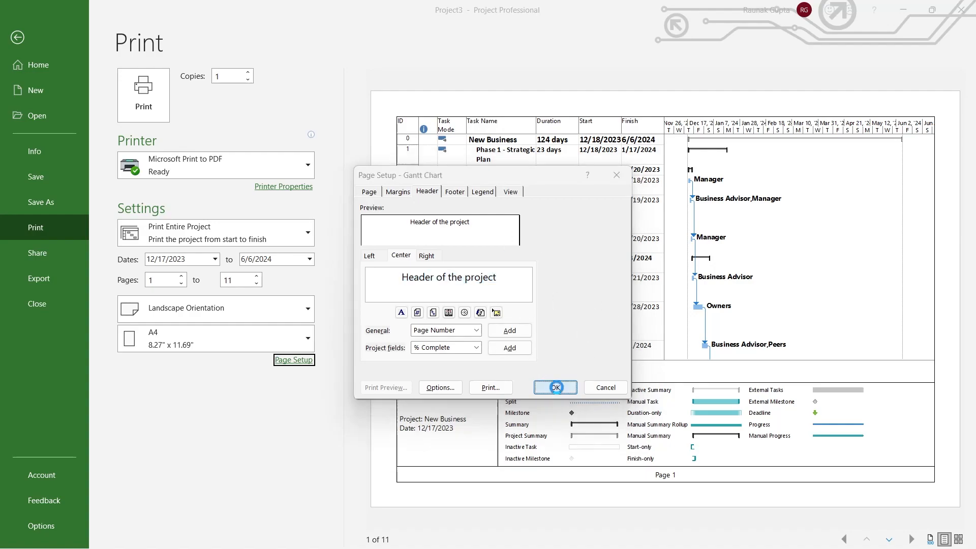
Apply the header and print the Gantt chart to a PDF on the Desktop.
{"action": "left_click", "coordinate": [553, 388]}
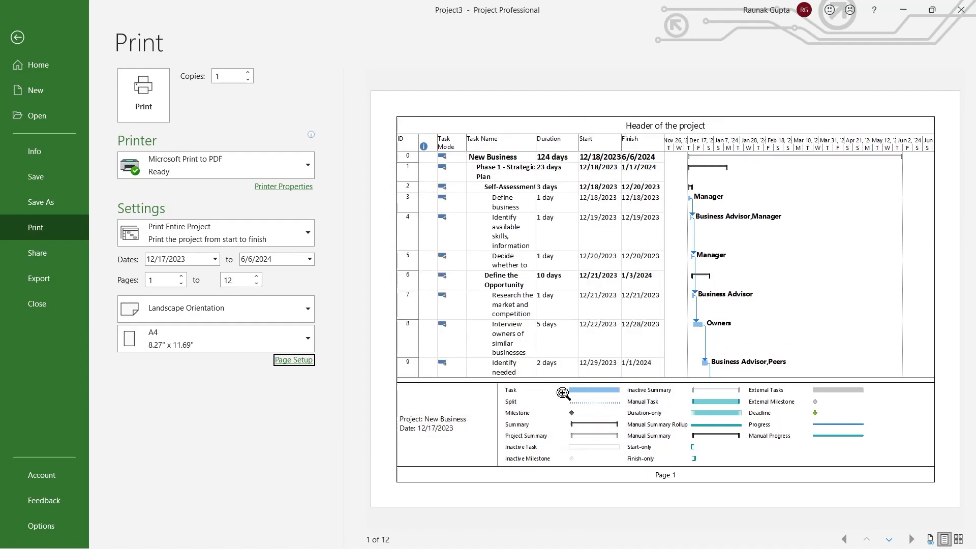
{"action": "mouse_move", "coordinate": [670, 116]}
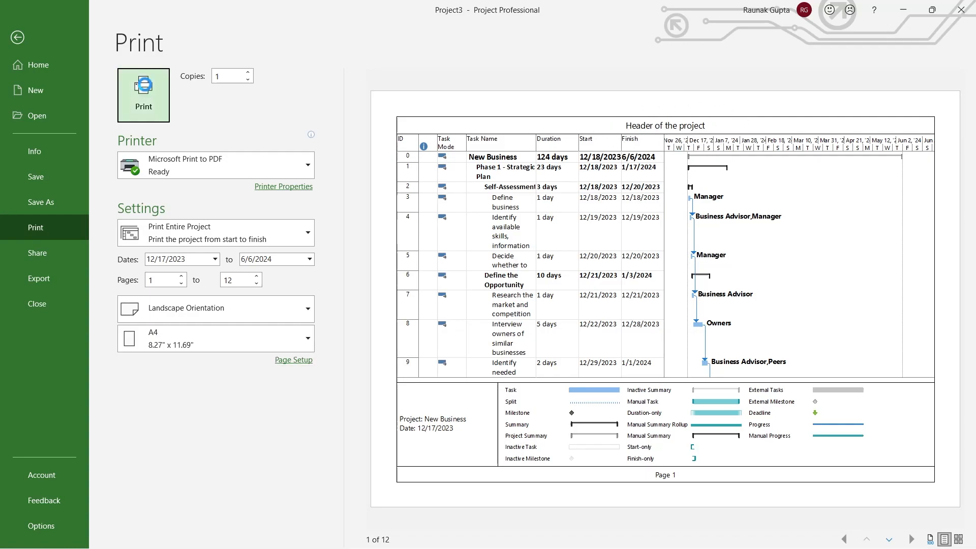
{"action": "left_click", "coordinate": [144, 95]}
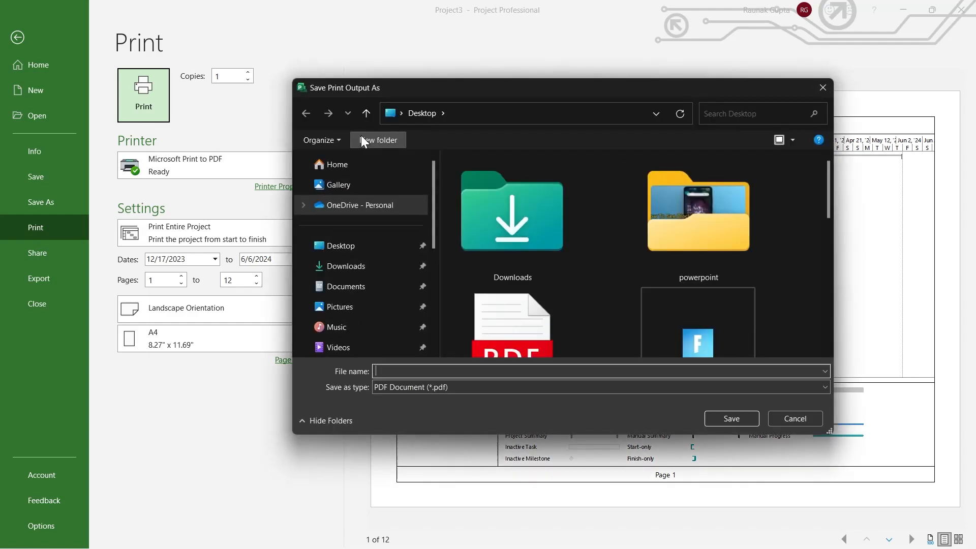
{"action": "left_click", "coordinate": [340, 245]}
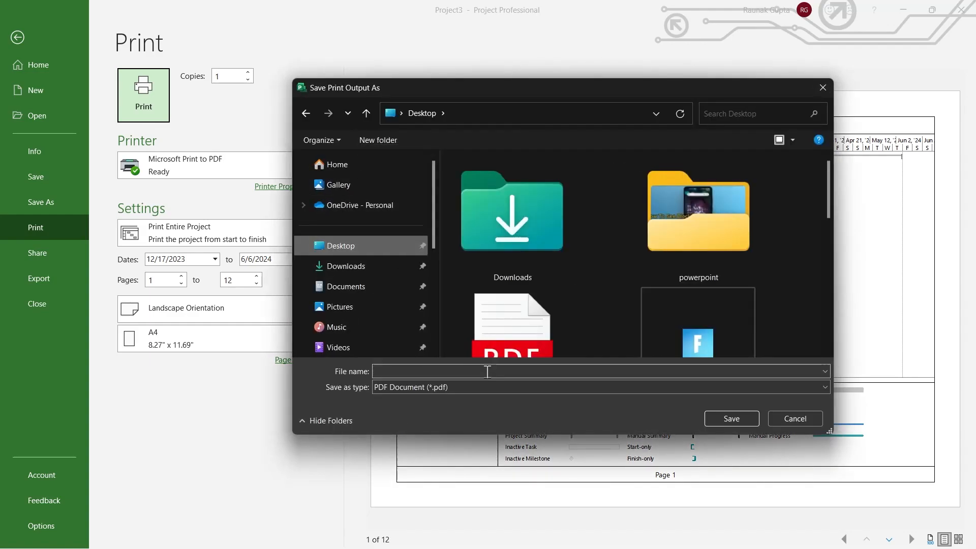
{"action": "left_click", "coordinate": [731, 419]}
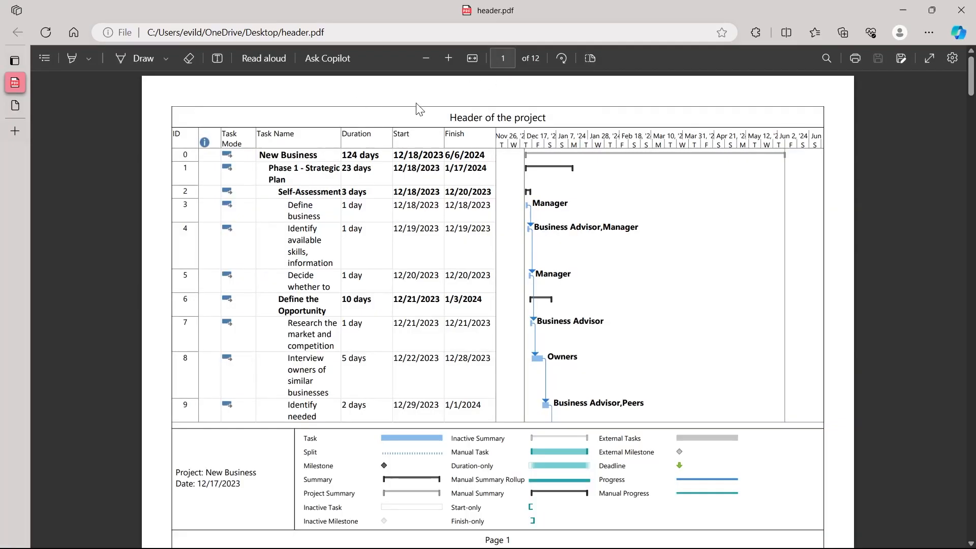
{"action": "mouse_move", "coordinate": [487, 112]}
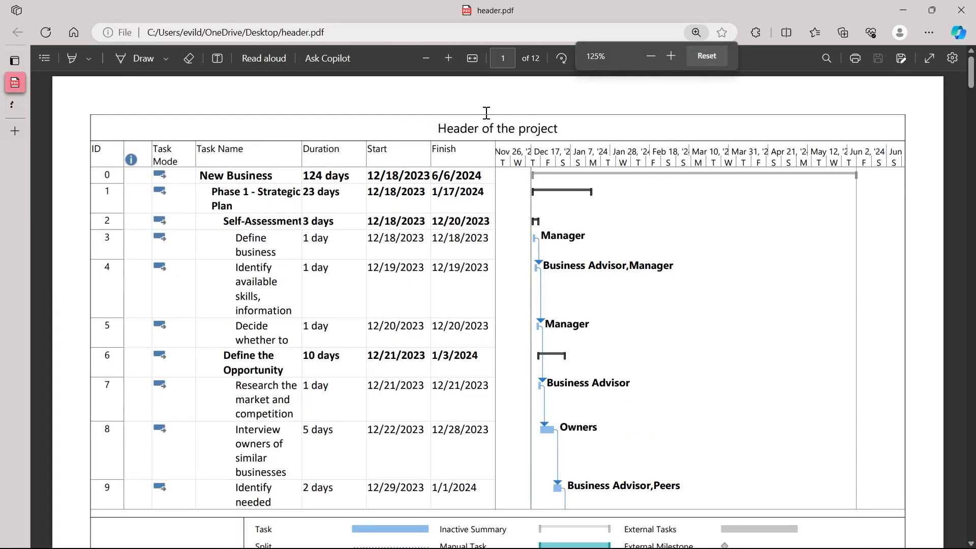
{"action": "left_click", "coordinate": [671, 56]}
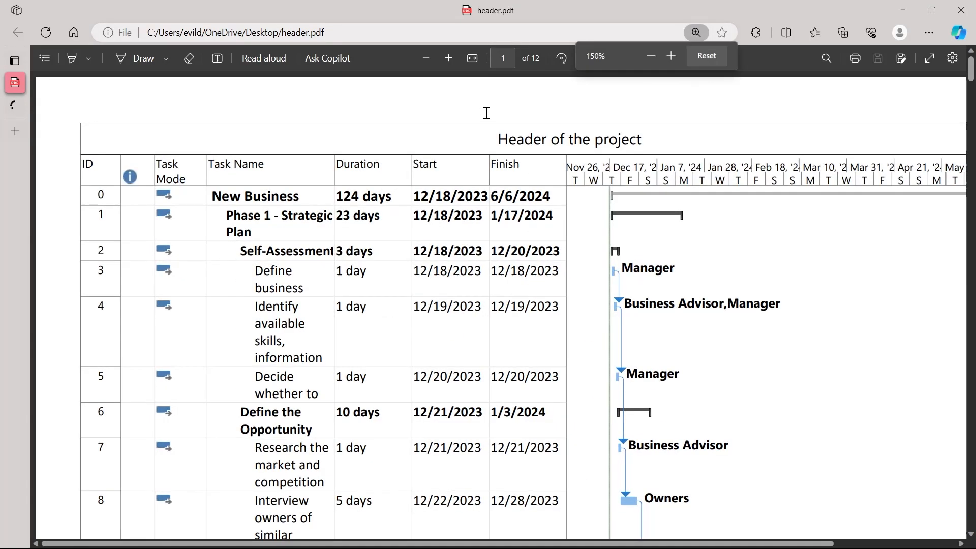
{"action": "left_click", "coordinate": [650, 56]}
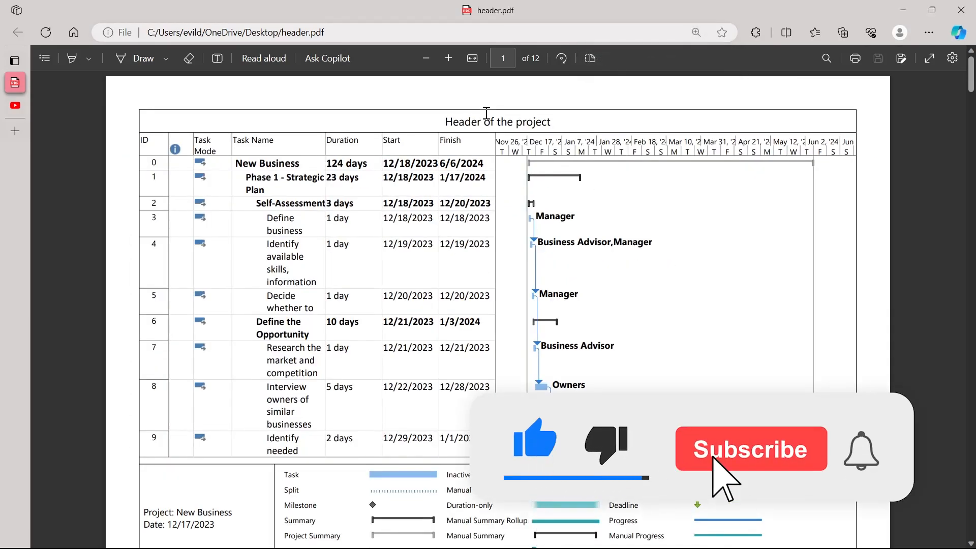
{"action": "left_click", "coordinate": [750, 449]}
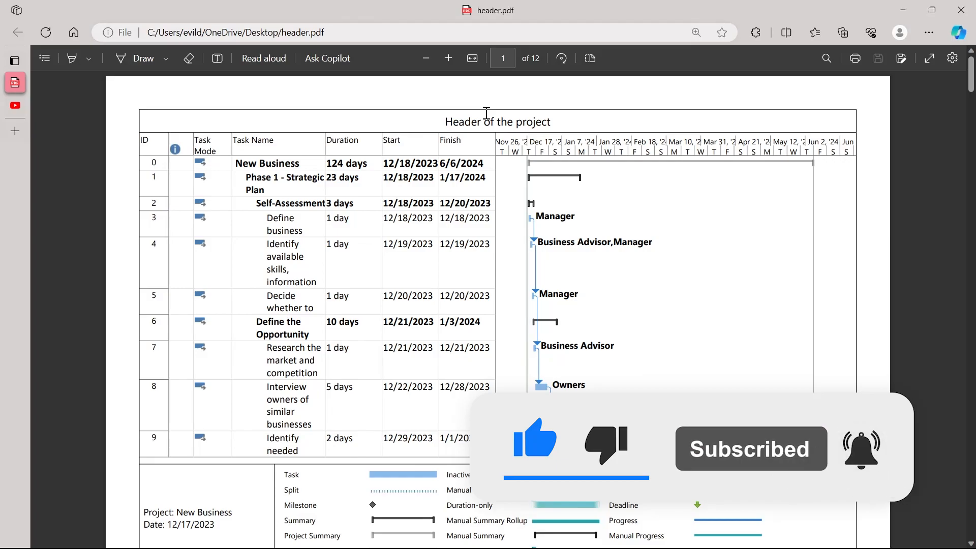